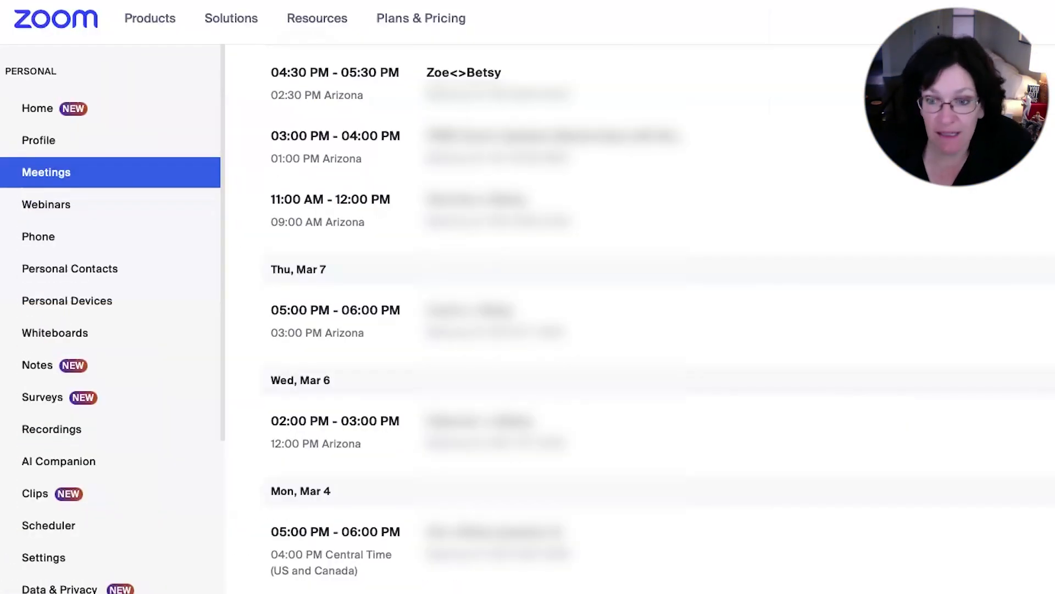
mouse_move(251, 264)
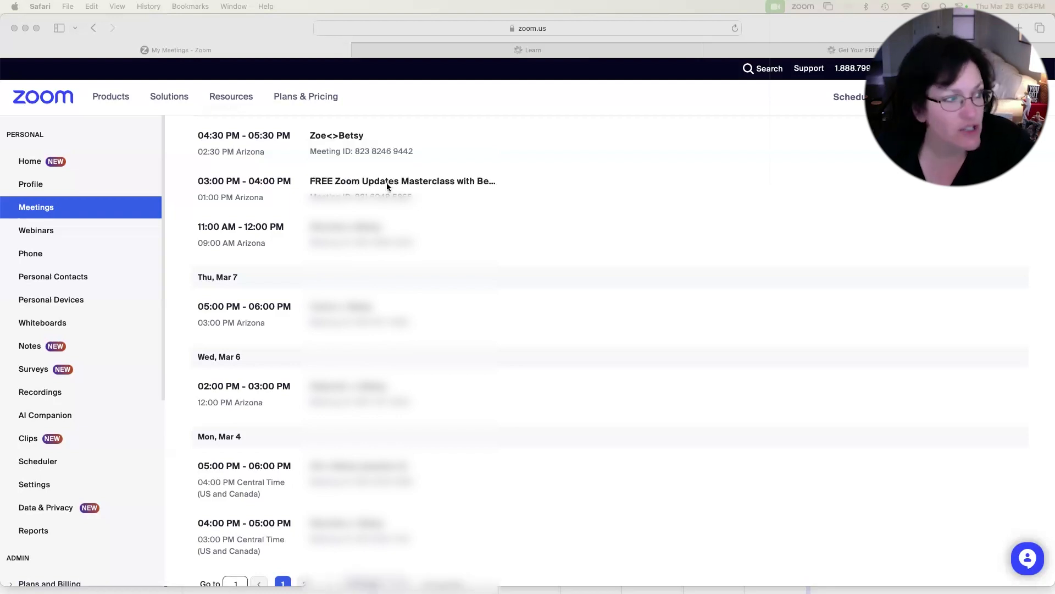
mouse_move(361, 182)
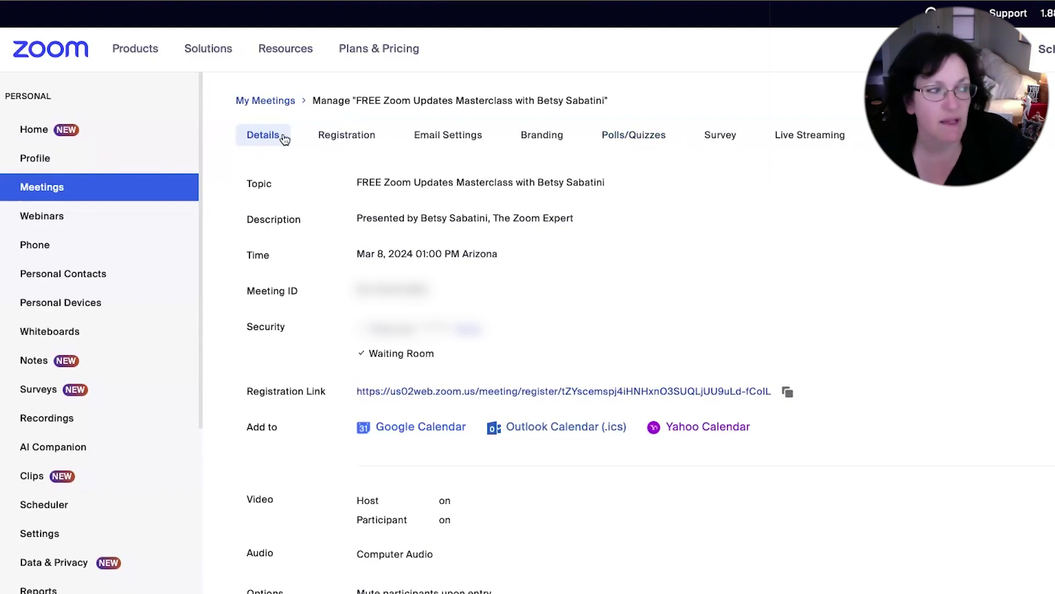
mouse_move(626, 150)
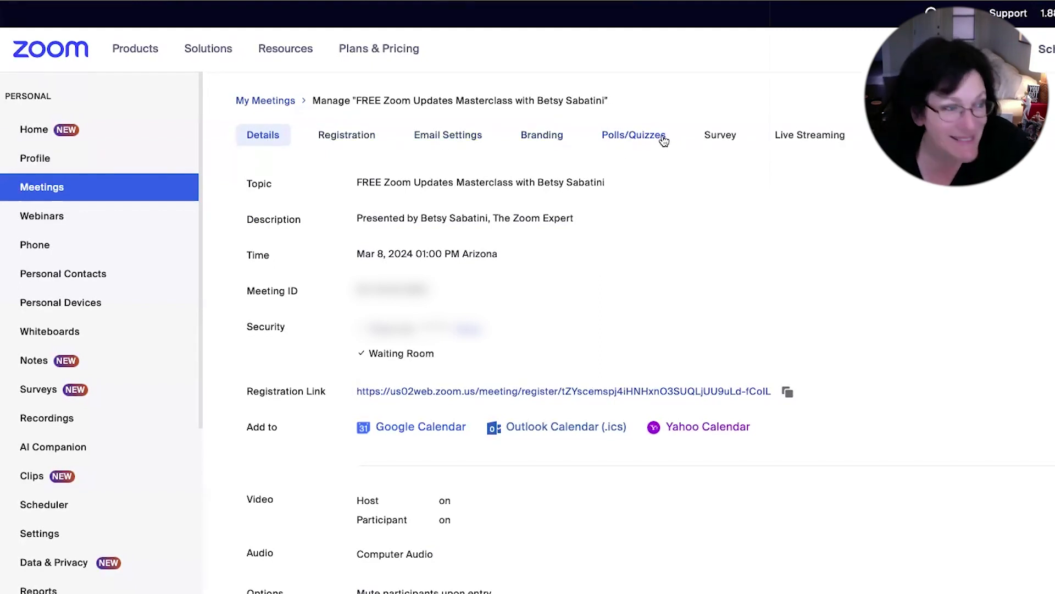
mouse_move(754, 136)
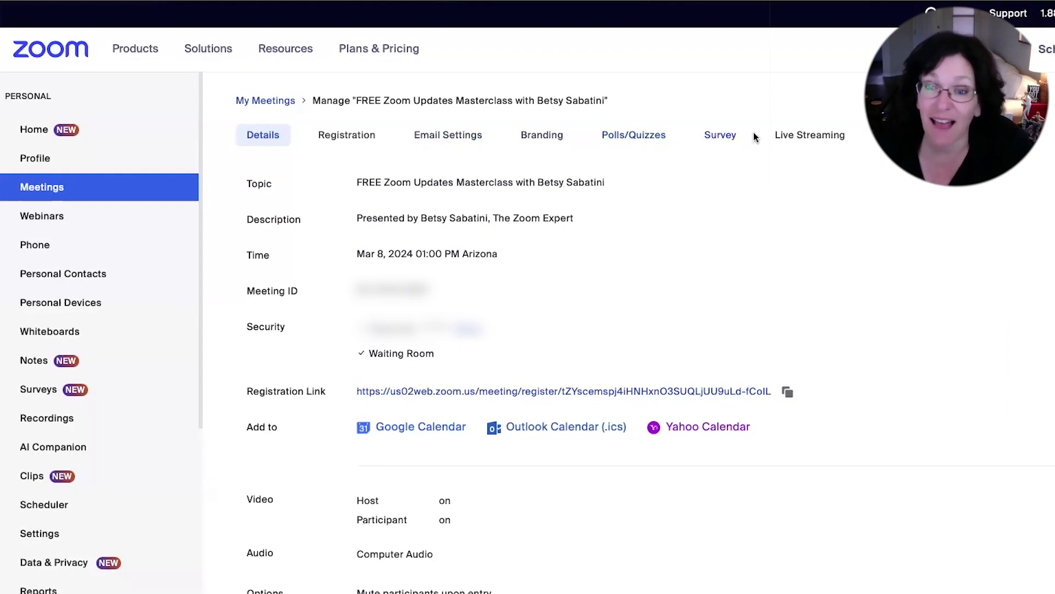
mouse_move(852, 169)
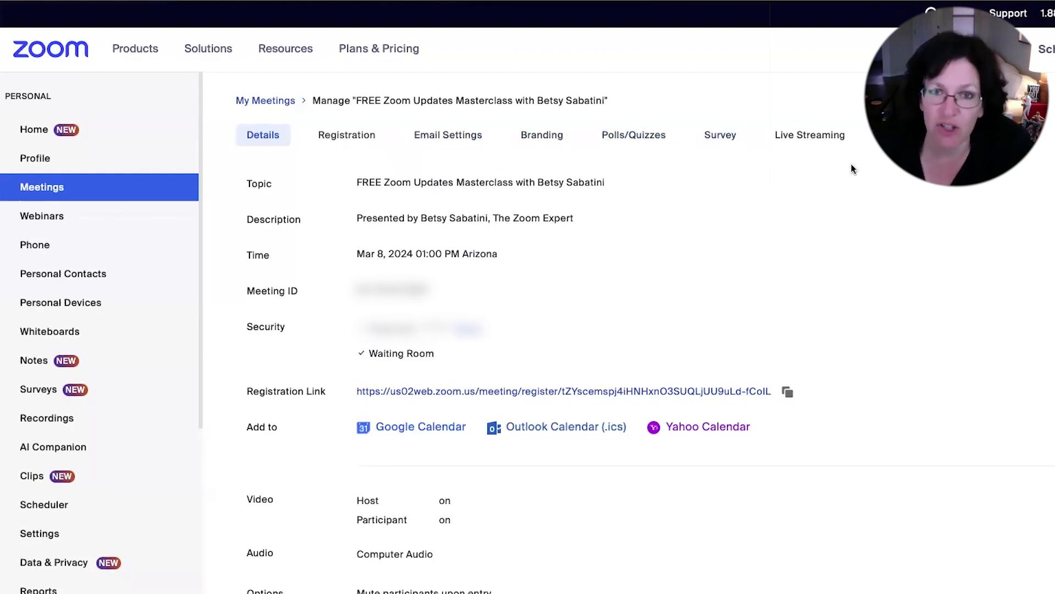
mouse_move(336, 140)
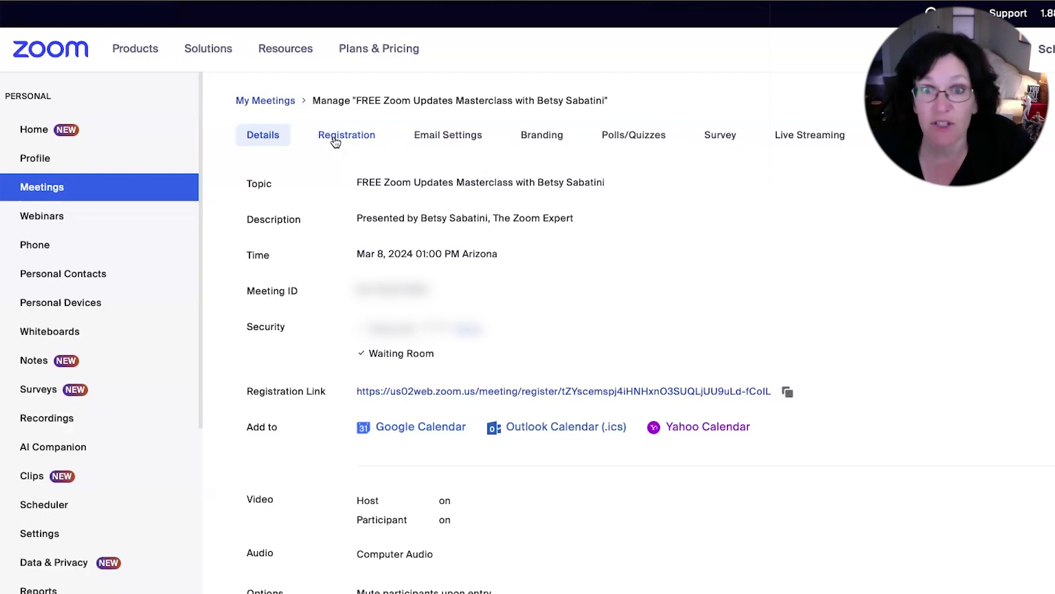
Show the meeting's Registration settings listing 41 registrants with import, view and edit options
click(347, 134)
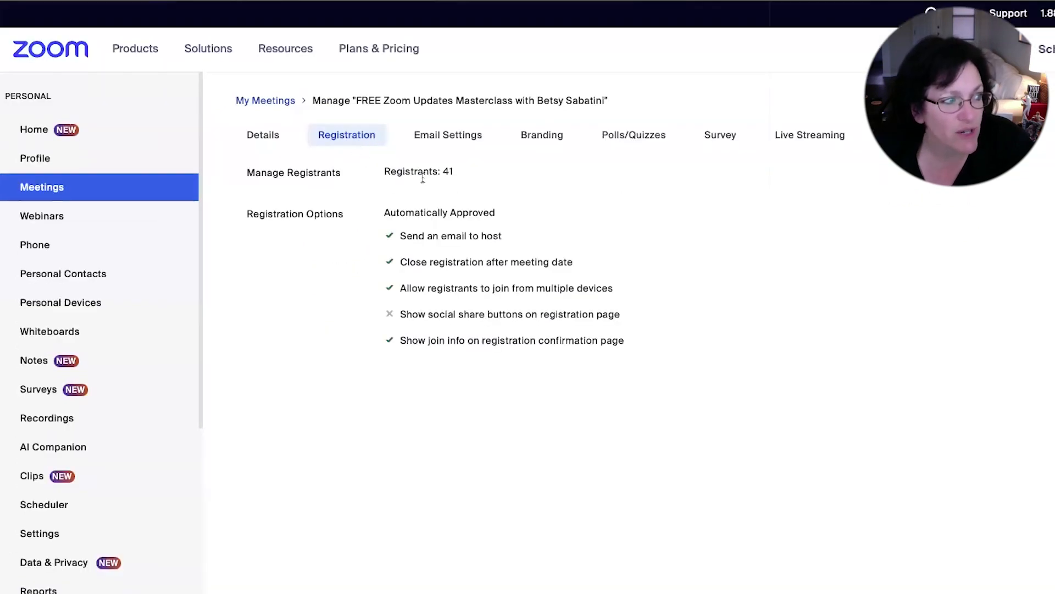
mouse_move(456, 178)
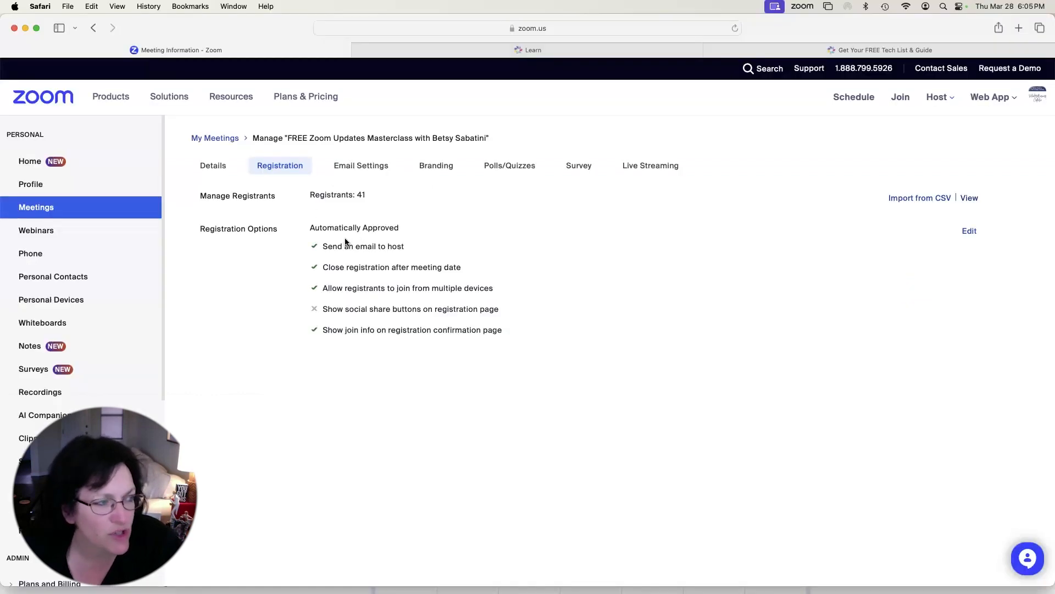
scroll(down, 3)
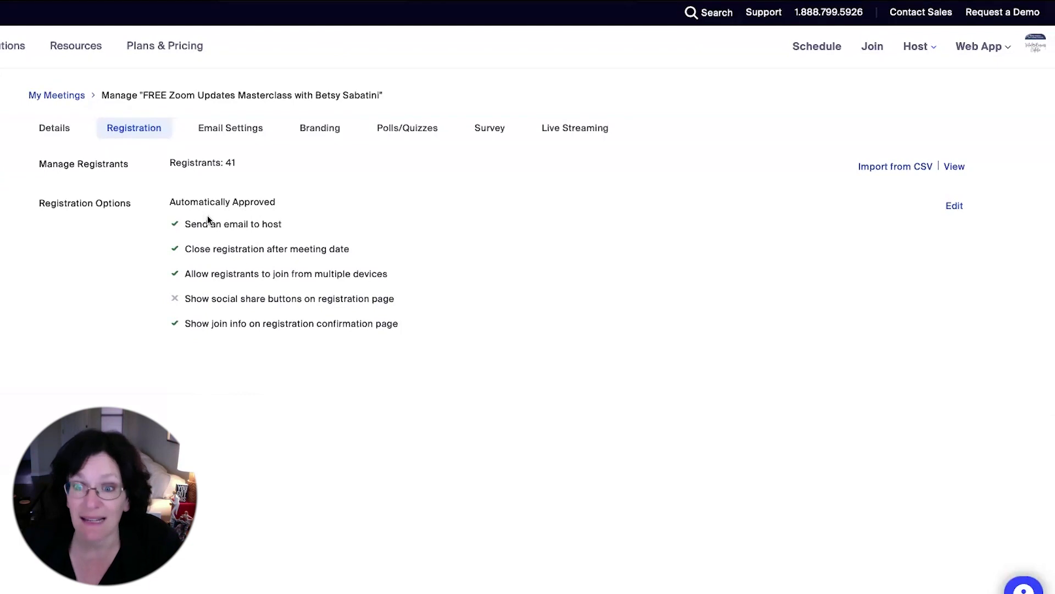
mouse_move(227, 213)
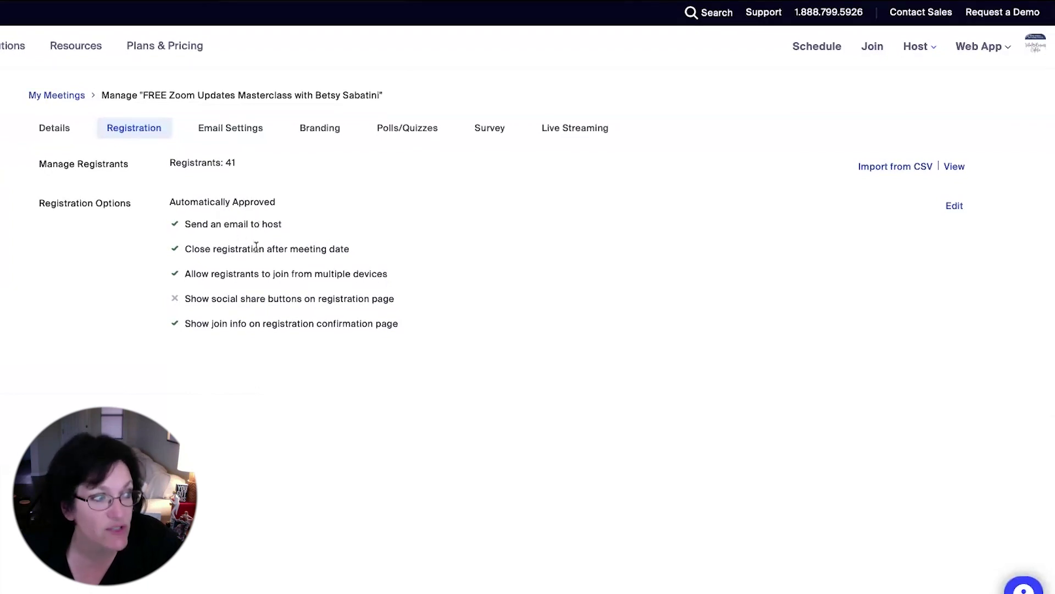
mouse_move(374, 251)
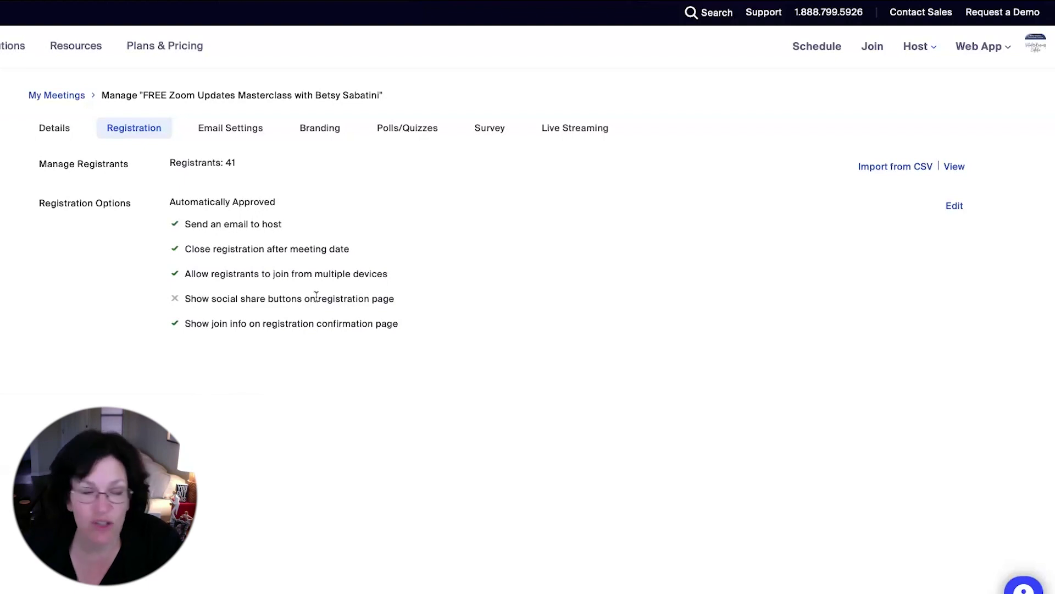
mouse_move(251, 340)
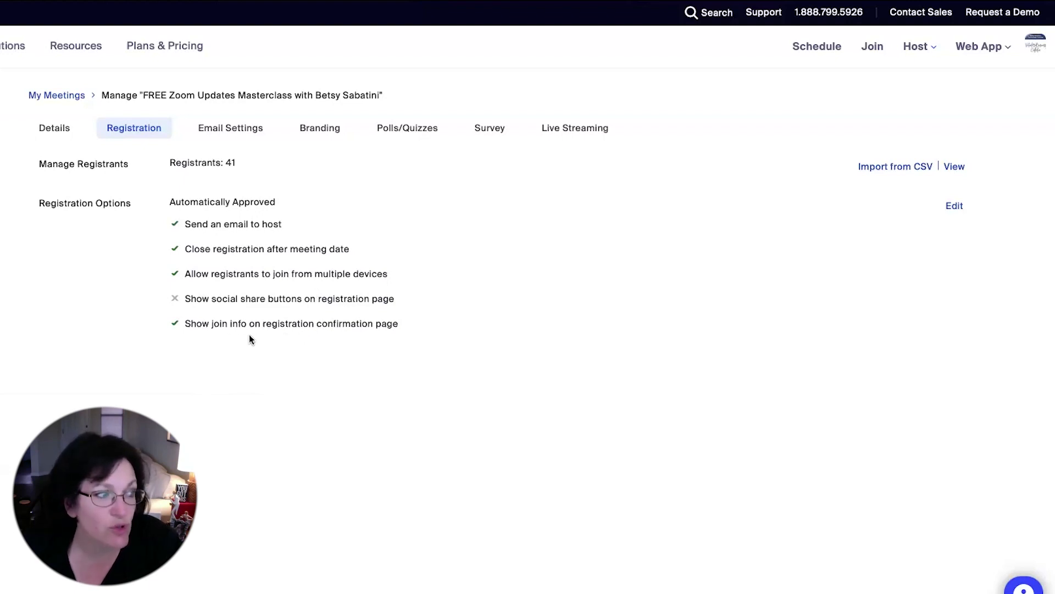
mouse_move(375, 323)
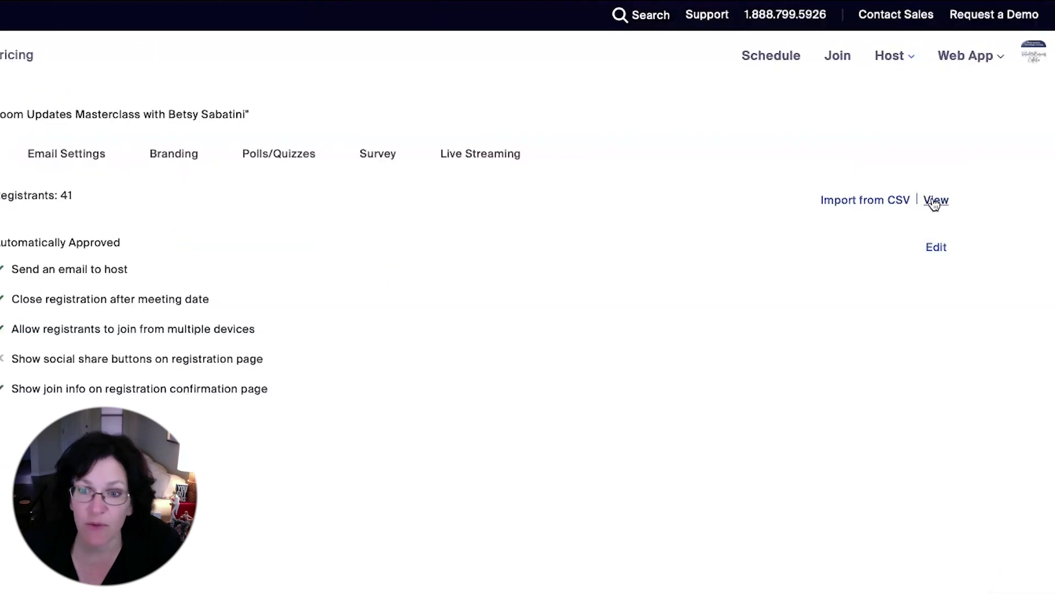
View the 41 registrants and tick the first three people in the list
click(936, 200)
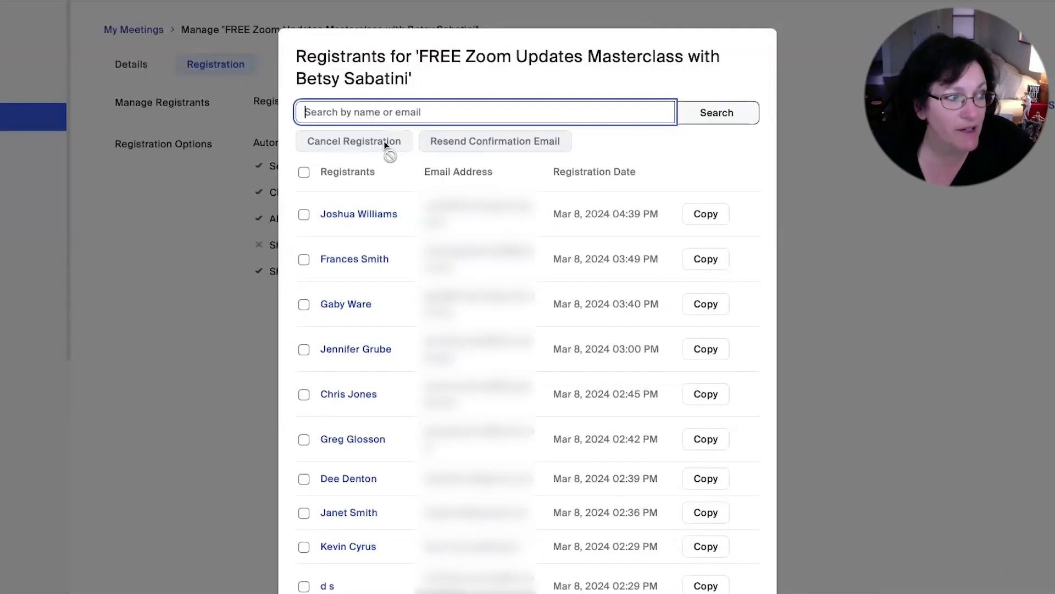
mouse_move(491, 150)
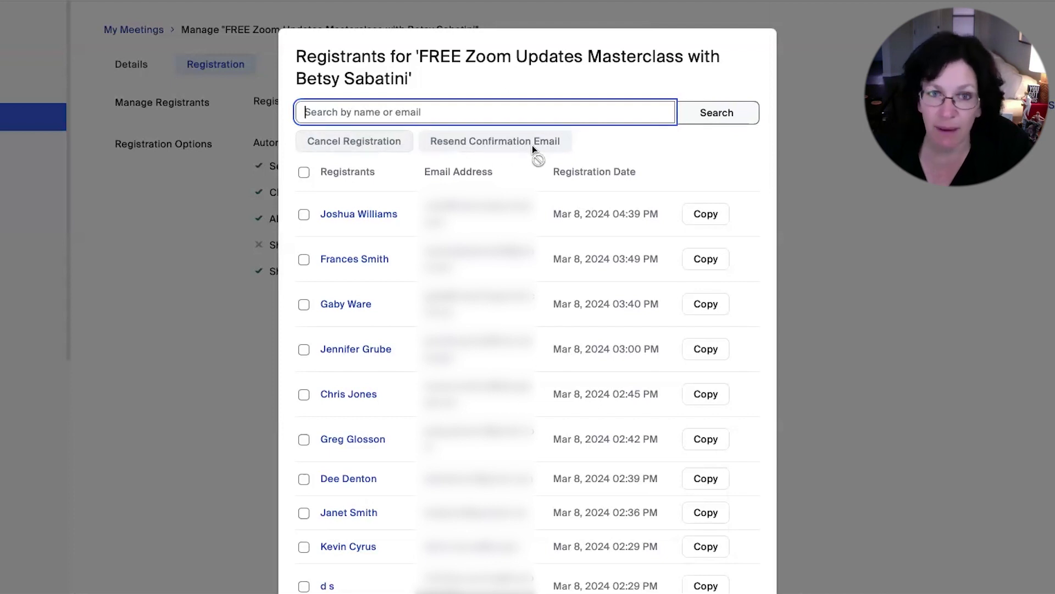
mouse_move(537, 158)
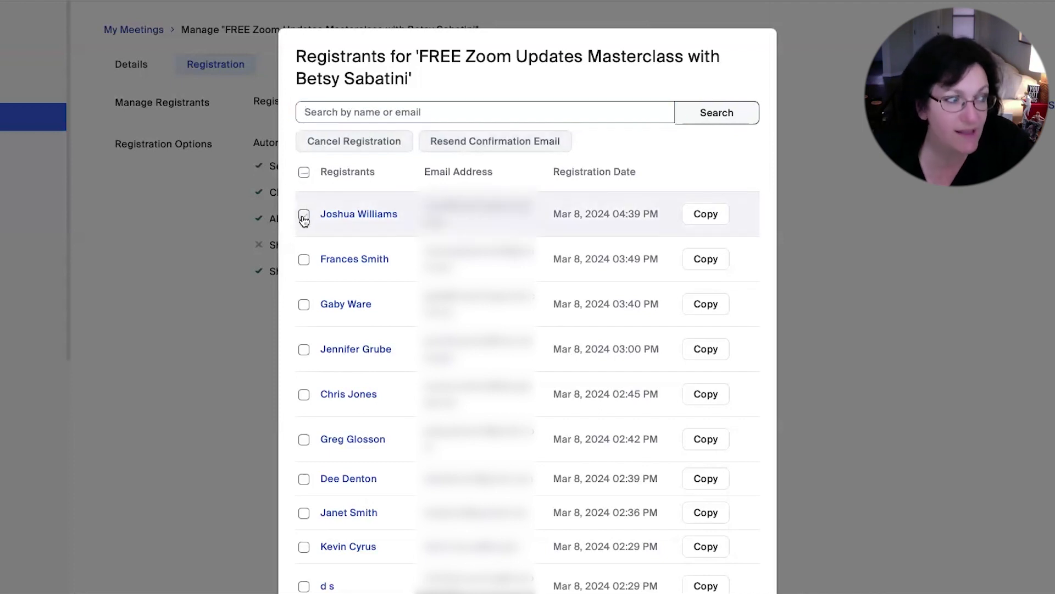
click(304, 213)
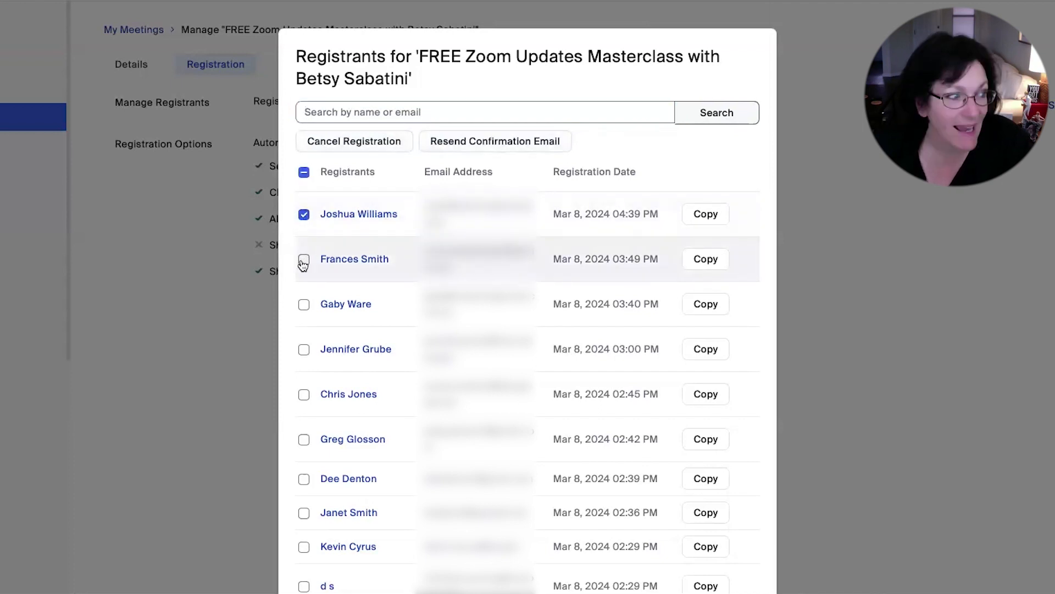
click(303, 260)
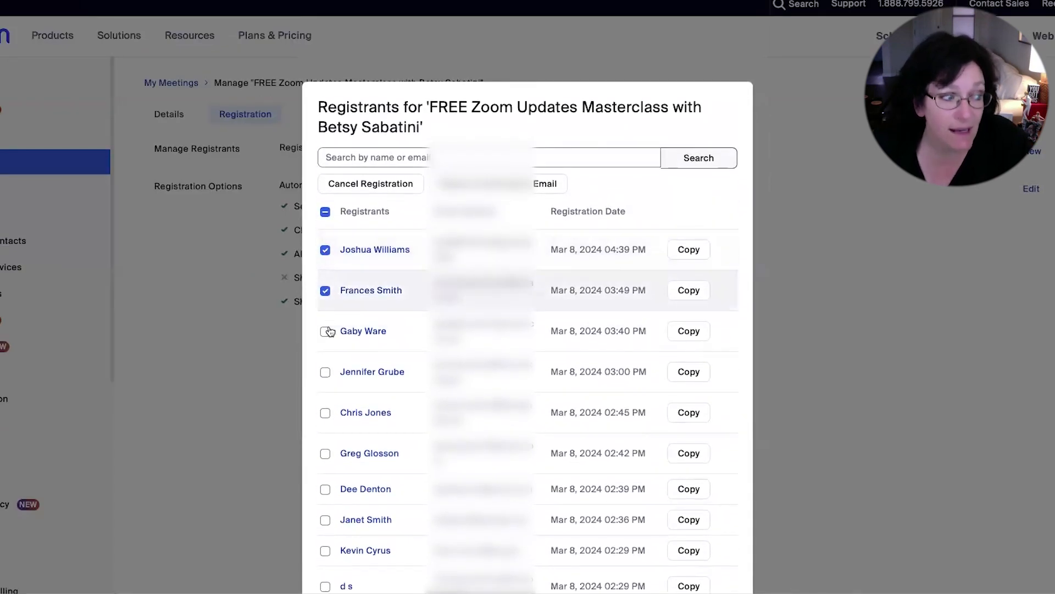
click(325, 331)
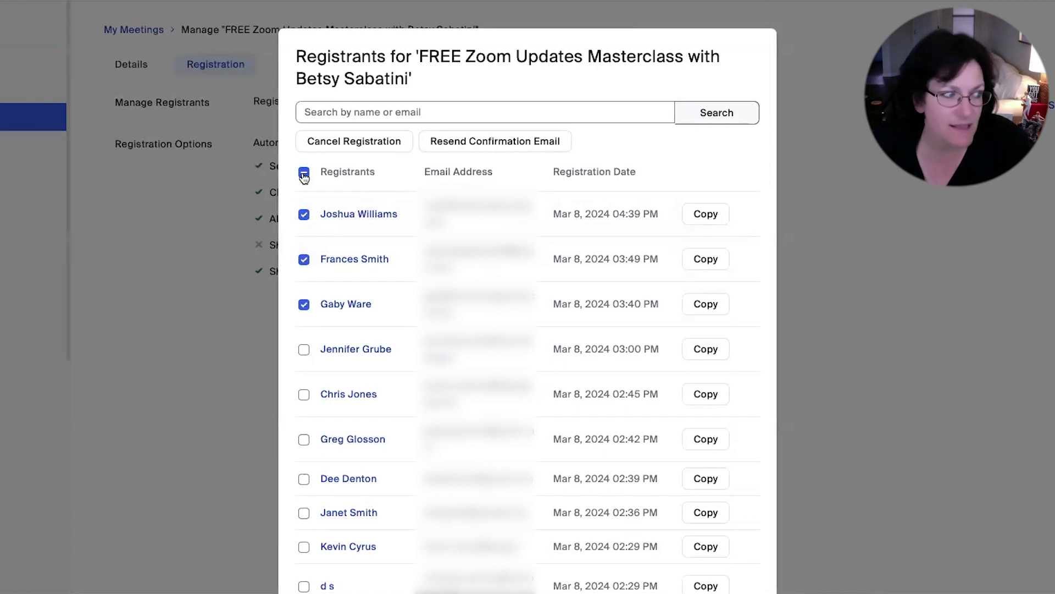
Tick the header checkbox so every registrant on page 1 is selected, revealing the pagination
click(303, 172)
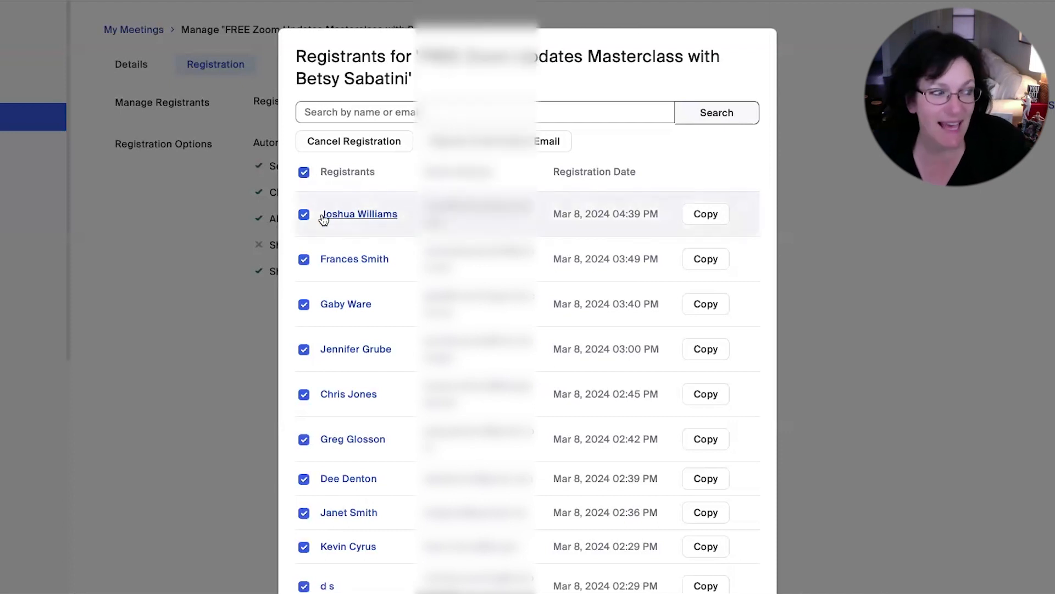
scroll(down, 3)
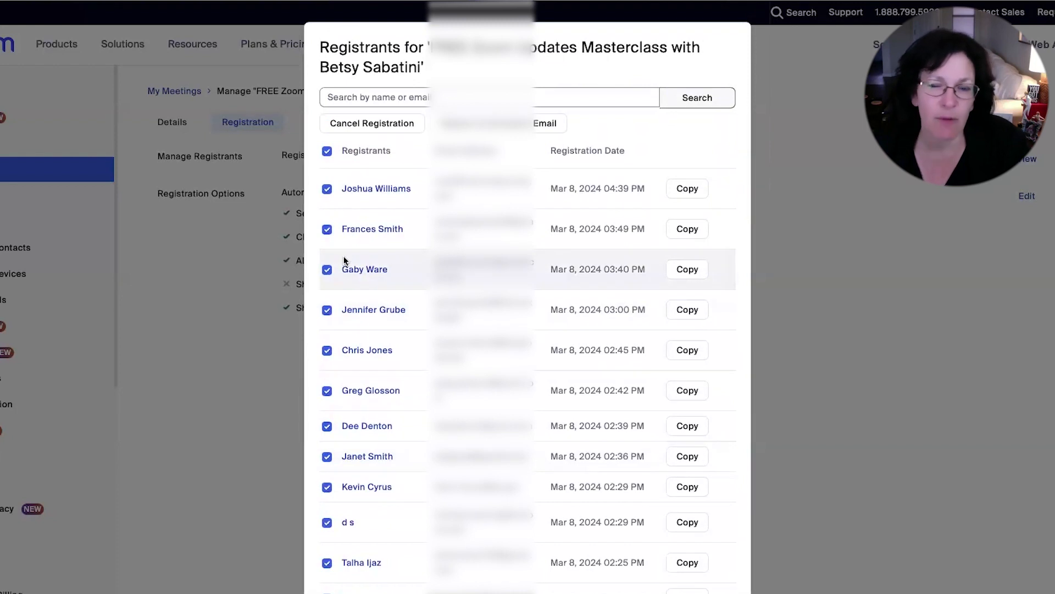
scroll(down, 3)
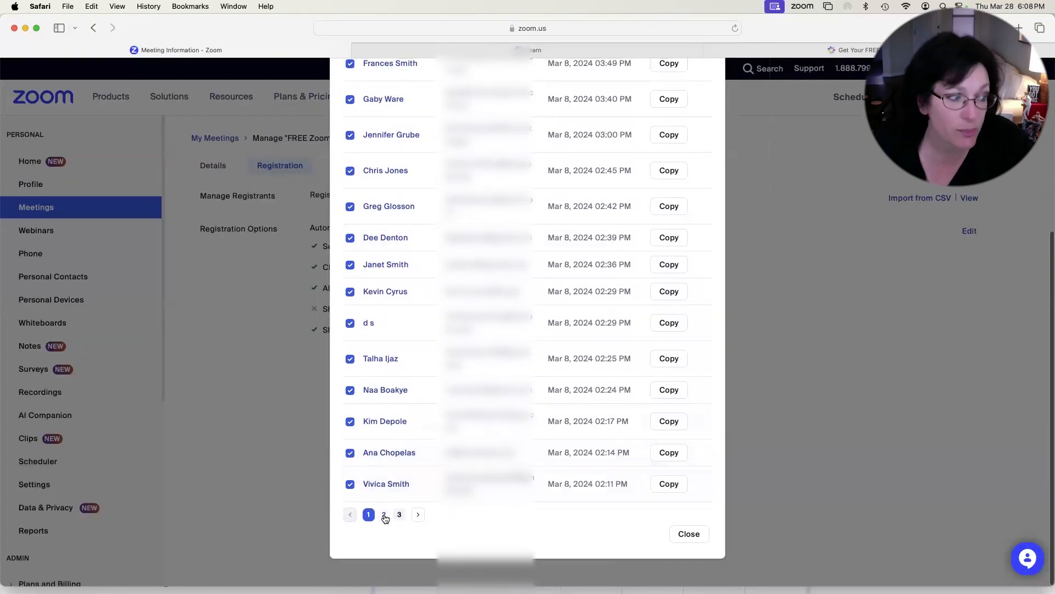
Move to page 2 with all registrants ticked, then close the registrants list
click(384, 514)
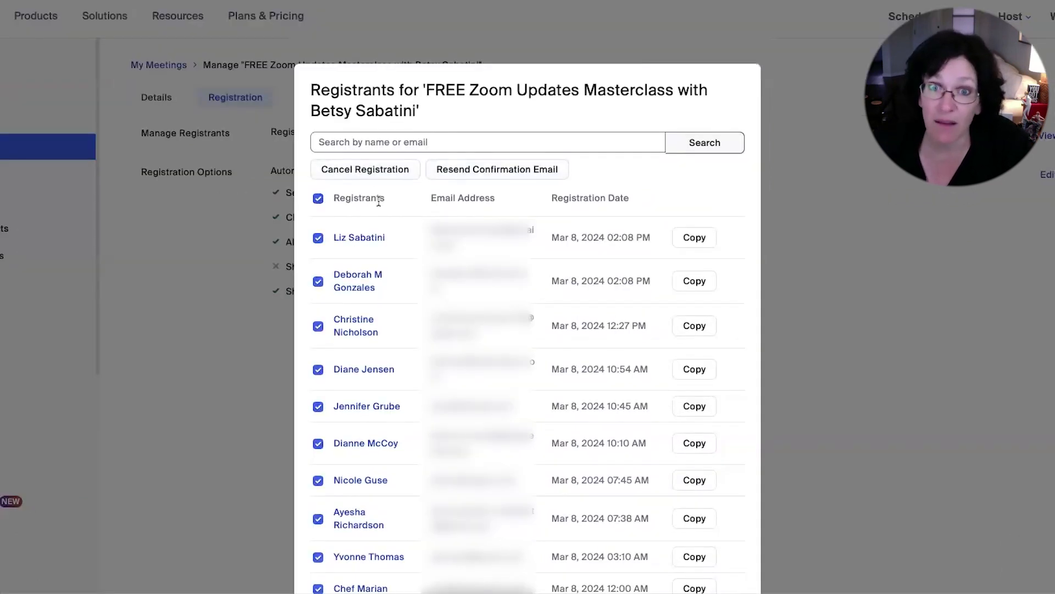
mouse_move(485, 176)
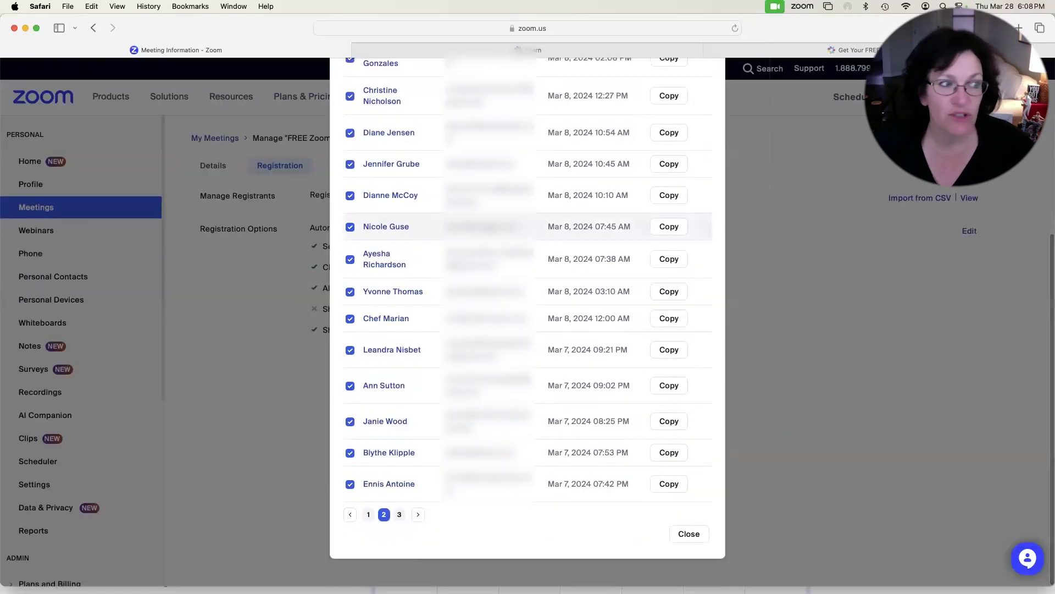
click(689, 535)
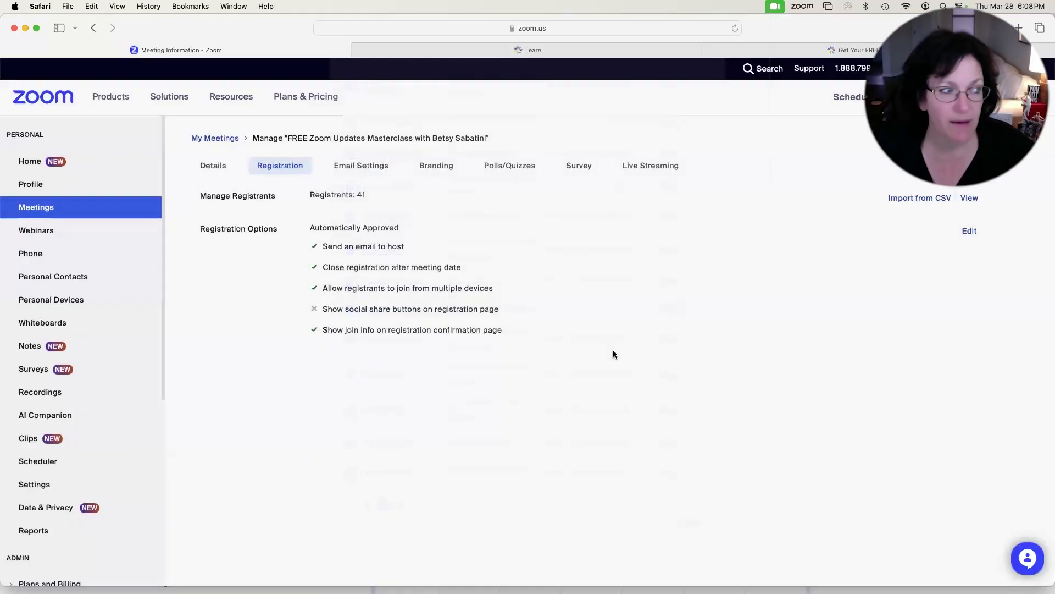